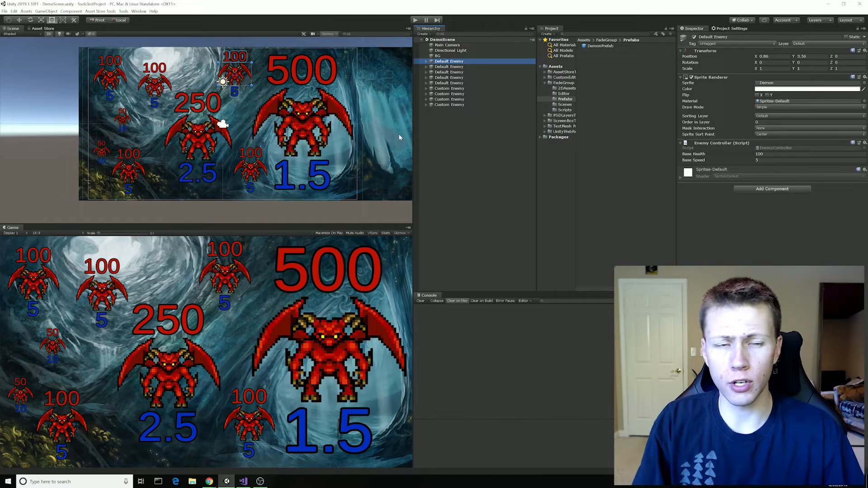
pyautogui.moveTo(458, 129)
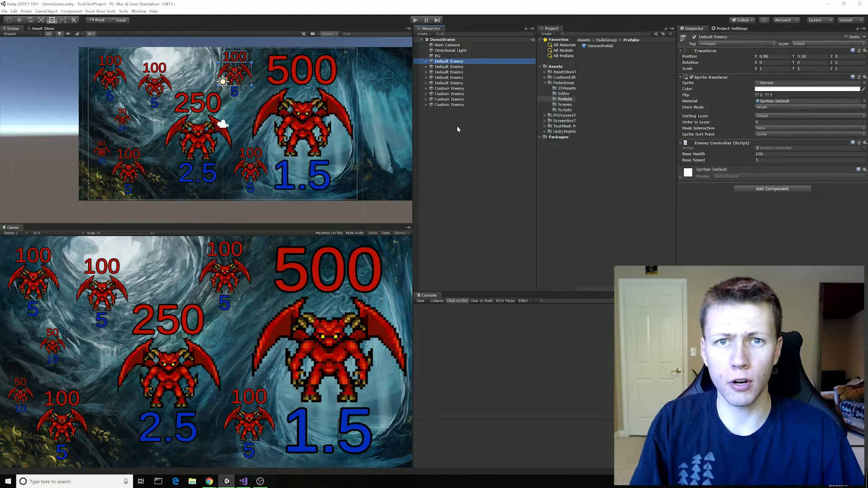
pyautogui.moveTo(375, 190)
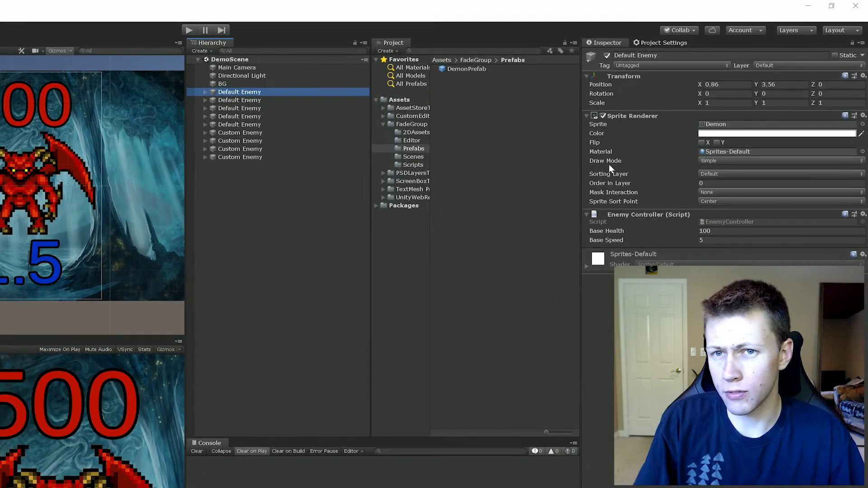
pyautogui.moveTo(439, 253)
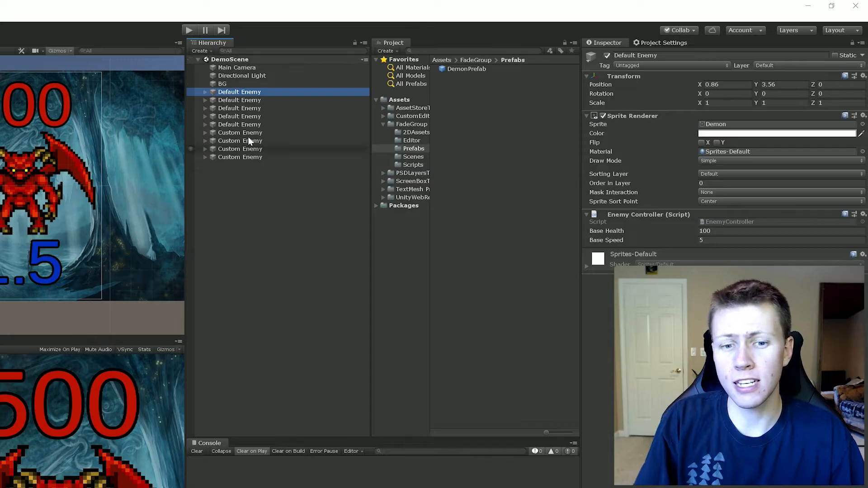
pyautogui.moveTo(519, 127)
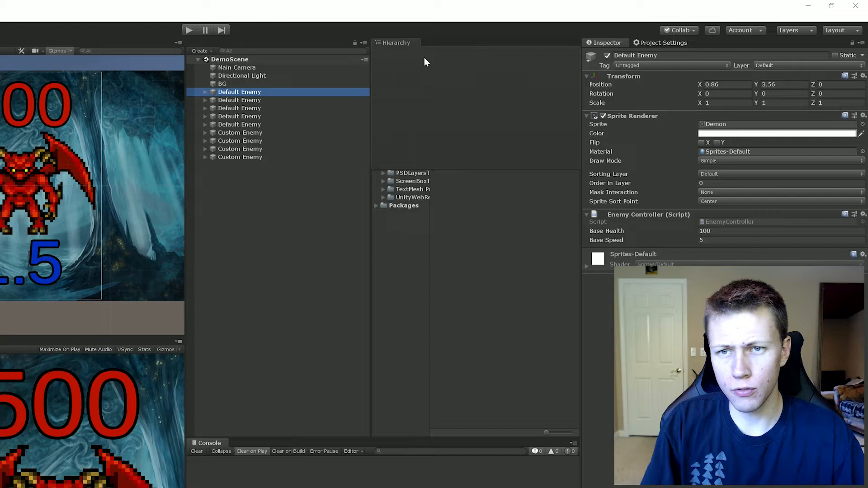
# Rearrange the layout so the Hierarchy and Project panels share one docked tab group.
pyautogui.click(395, 42)
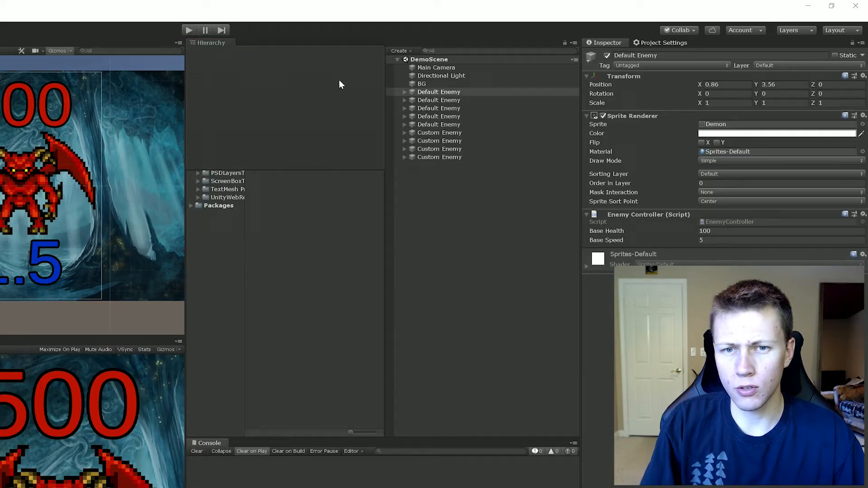
pyautogui.click(209, 42)
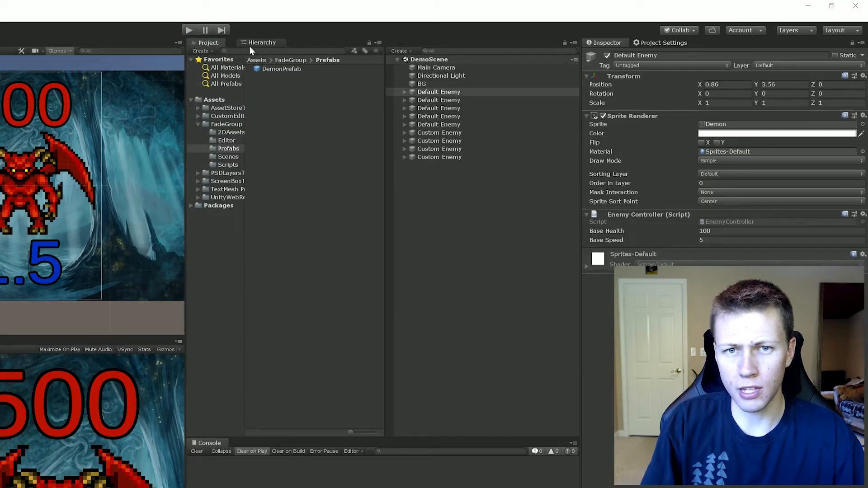
pyautogui.click(251, 43)
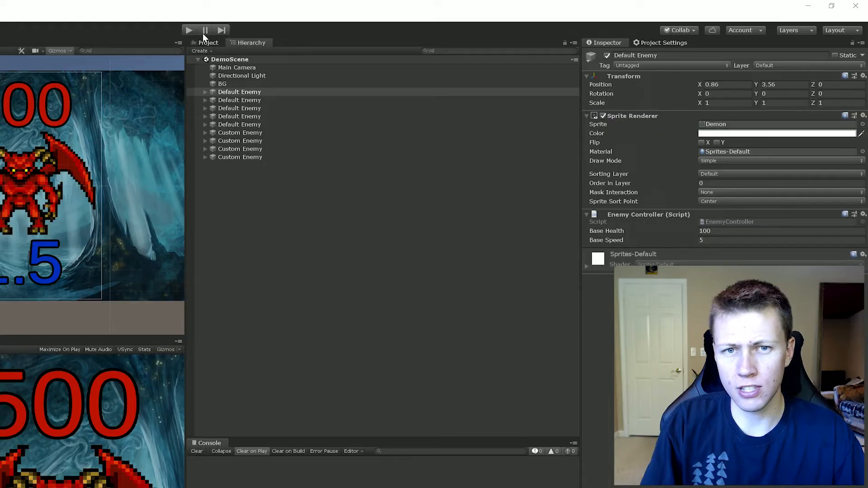
pyautogui.click(208, 42)
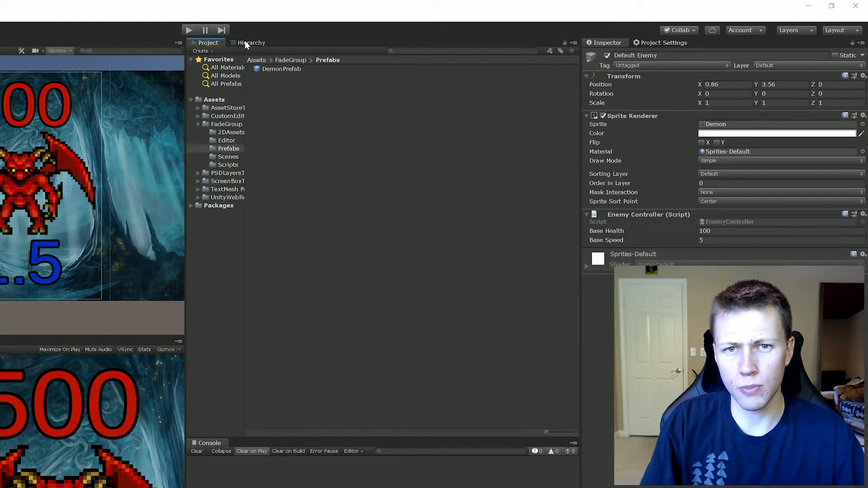
pyautogui.click(252, 43)
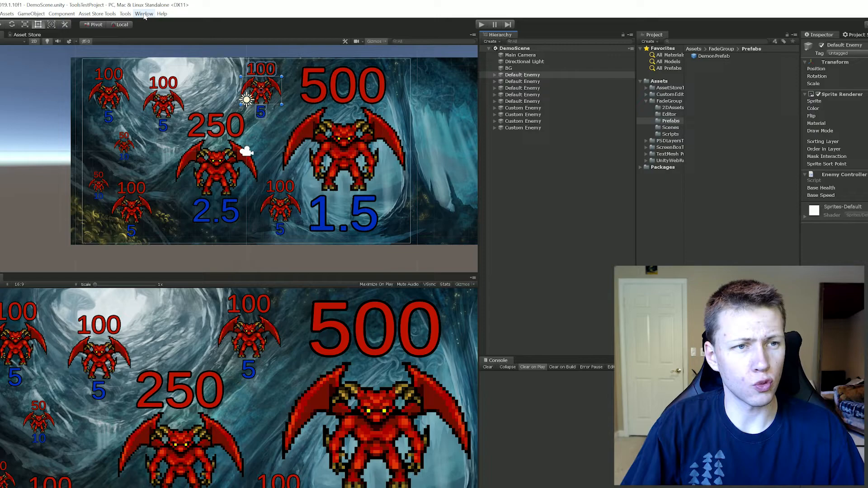
# Add an Animation window tab from the Window menu.
pyautogui.click(143, 13)
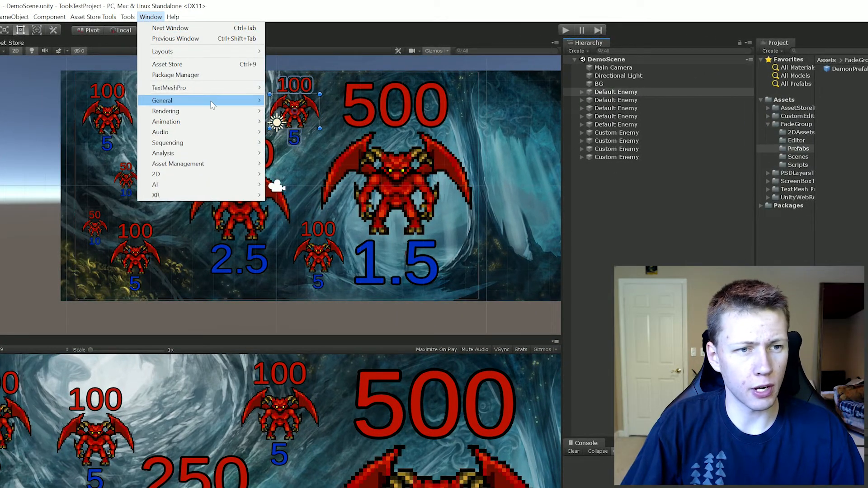
pyautogui.moveTo(183, 121)
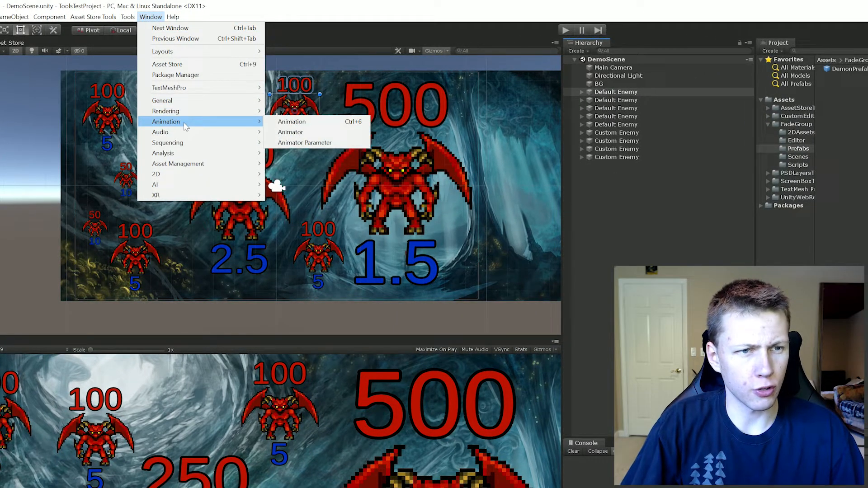
pyautogui.moveTo(292, 121)
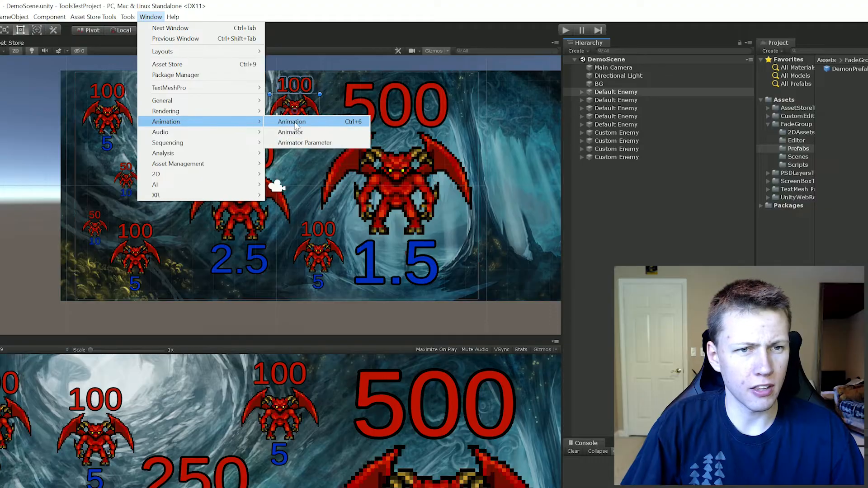
pyautogui.click(292, 121)
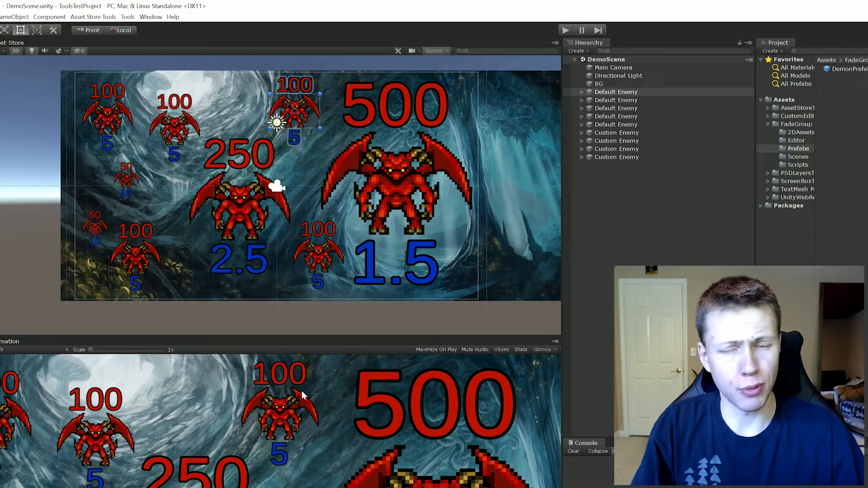
pyautogui.moveTo(314, 113)
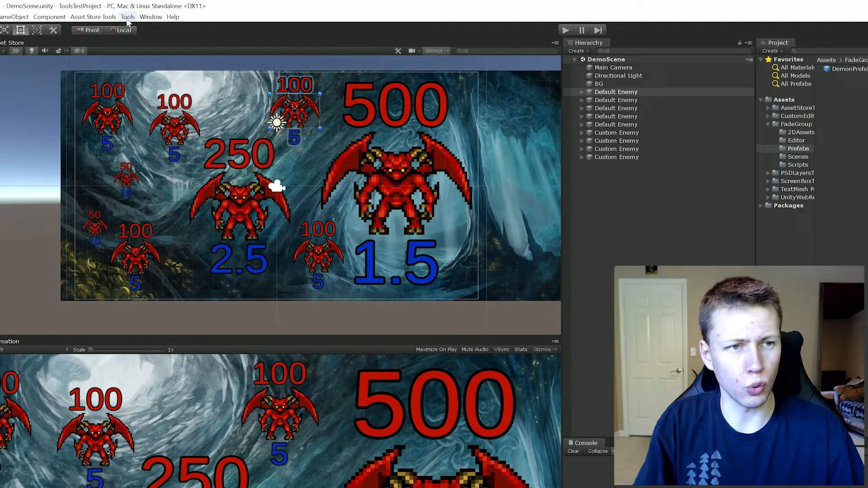
# Launch the EnemySpawner window from Tools, with its Enemy Prefab field still empty.
pyautogui.click(128, 16)
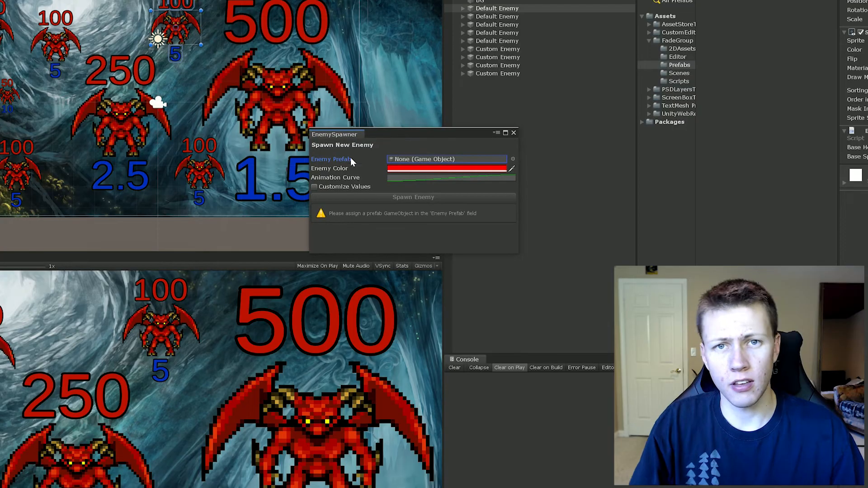
pyautogui.moveTo(389, 147)
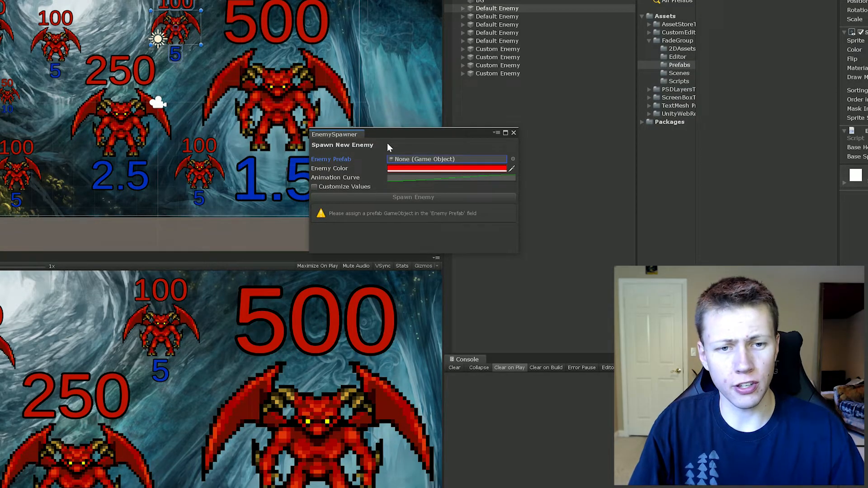
pyautogui.moveTo(387, 147)
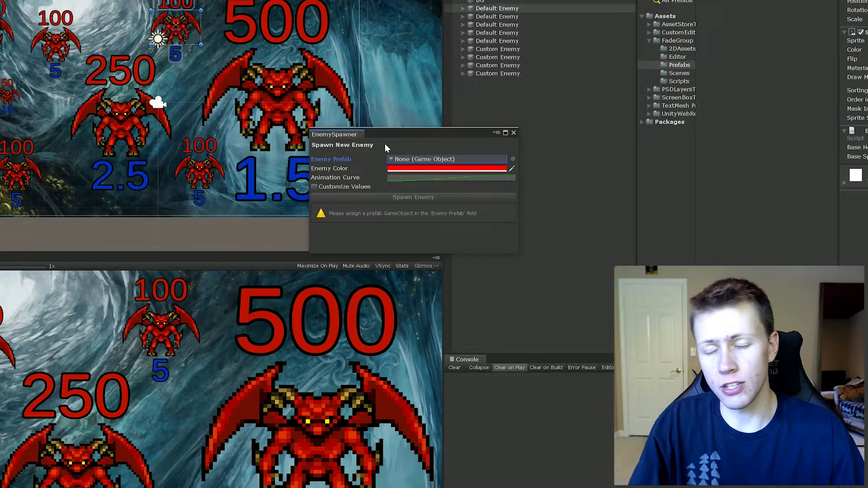
pyautogui.moveTo(359, 154)
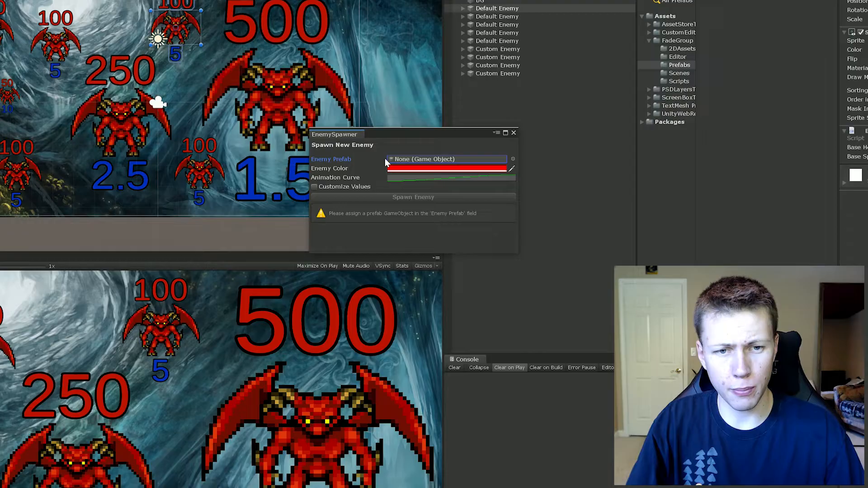
pyautogui.moveTo(410, 164)
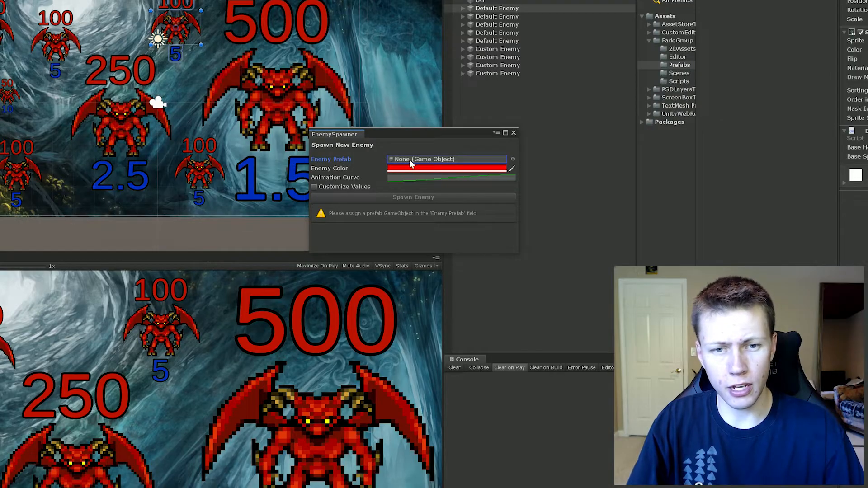
pyautogui.moveTo(421, 152)
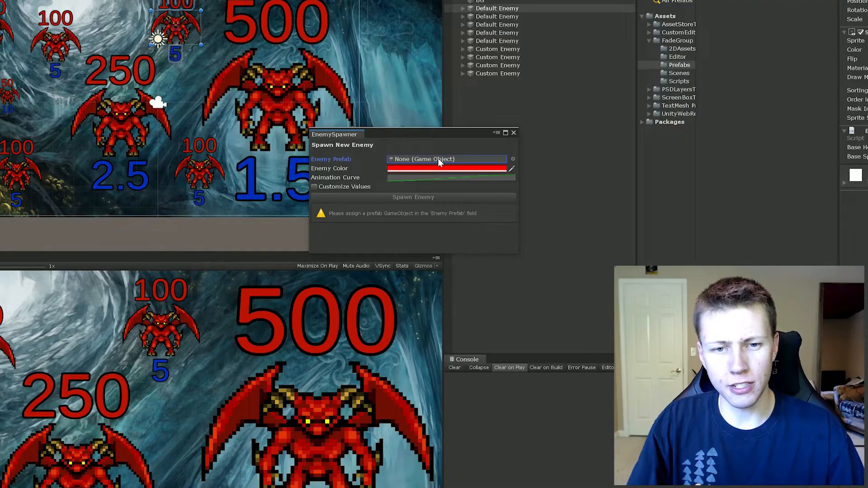
pyautogui.click(497, 8)
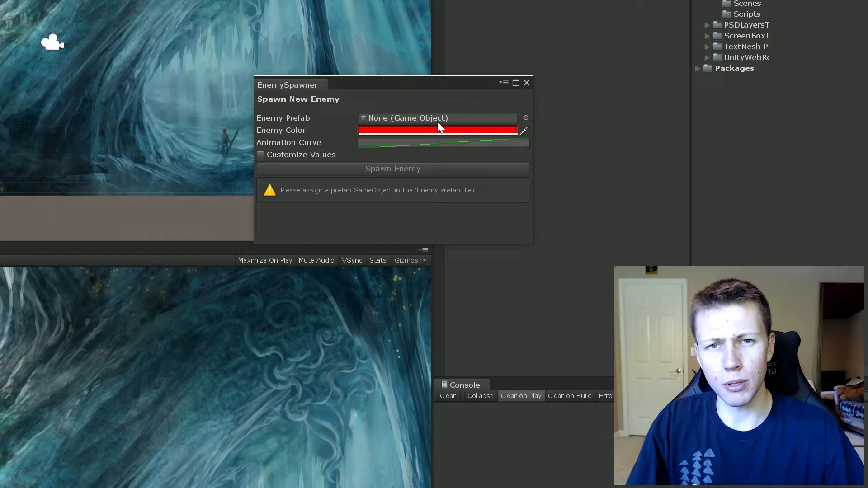
pyautogui.moveTo(388, 216)
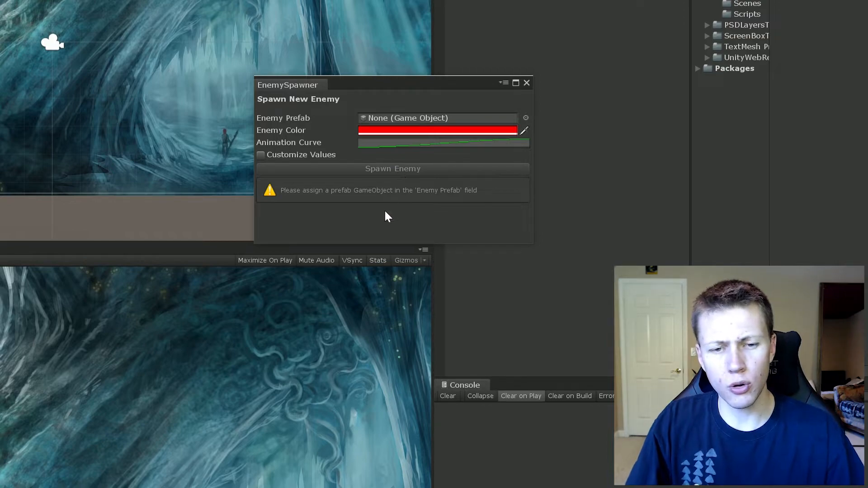
pyautogui.moveTo(350, 194)
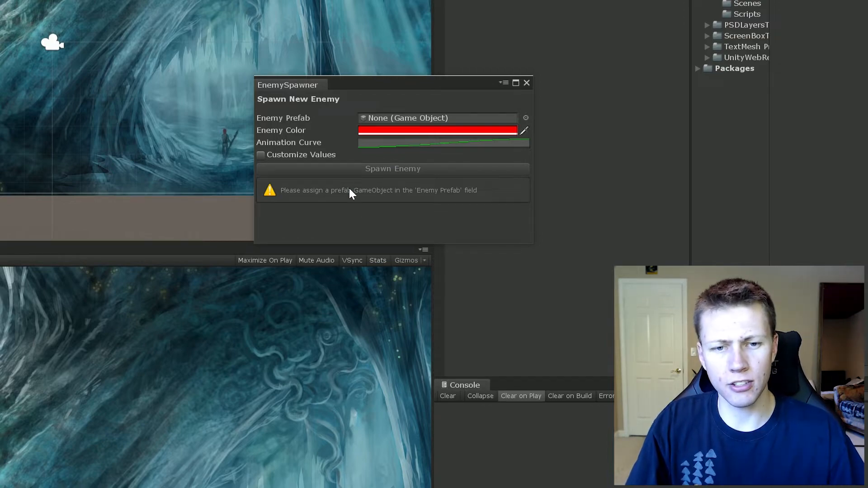
pyautogui.moveTo(406, 169)
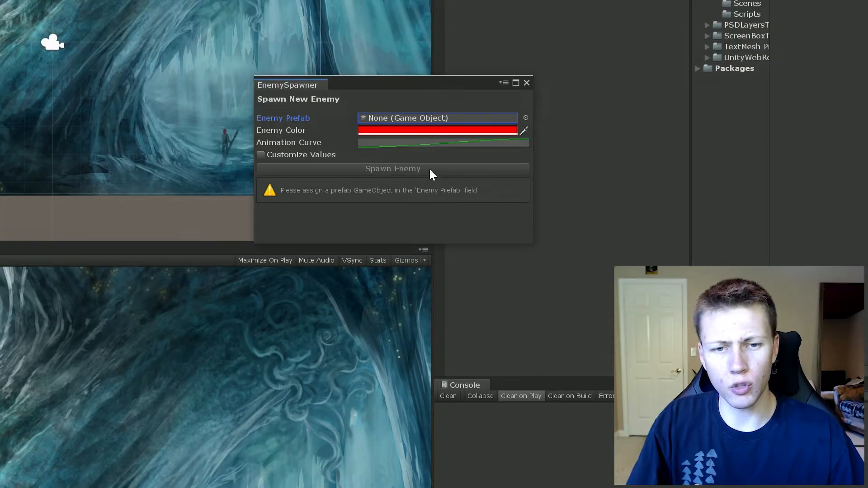
pyautogui.moveTo(287, 206)
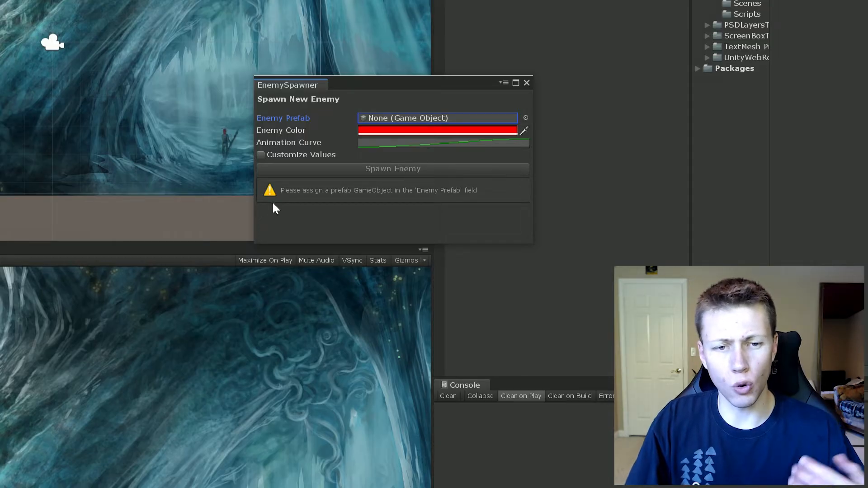
pyautogui.moveTo(315, 202)
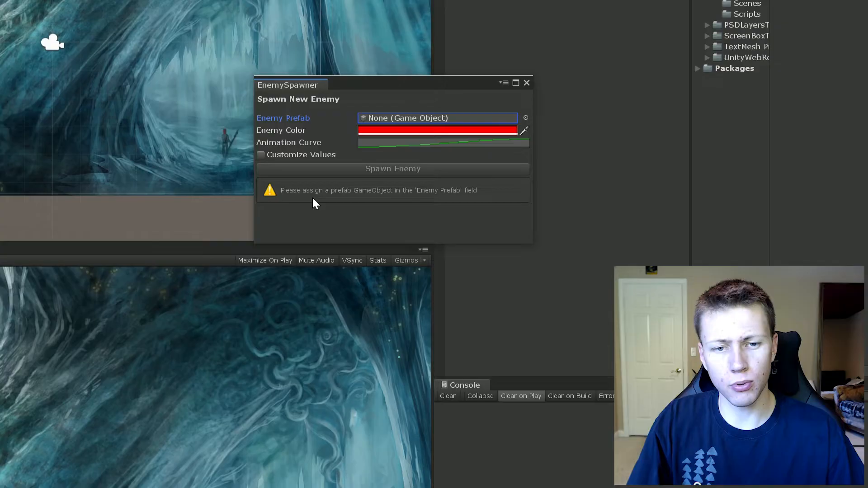
pyautogui.moveTo(404, 201)
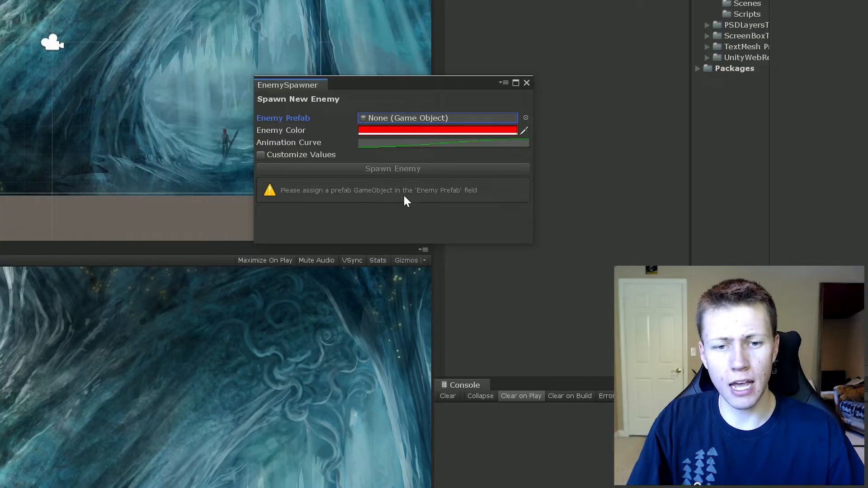
pyautogui.moveTo(479, 198)
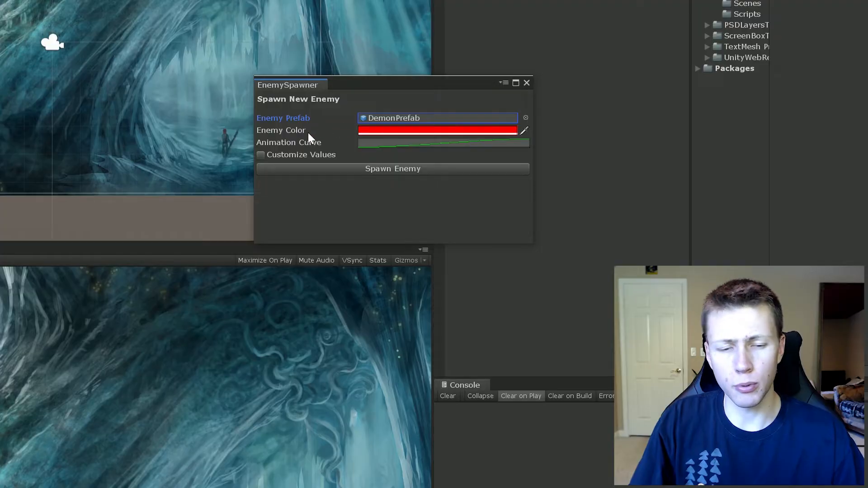
pyautogui.moveTo(426, 177)
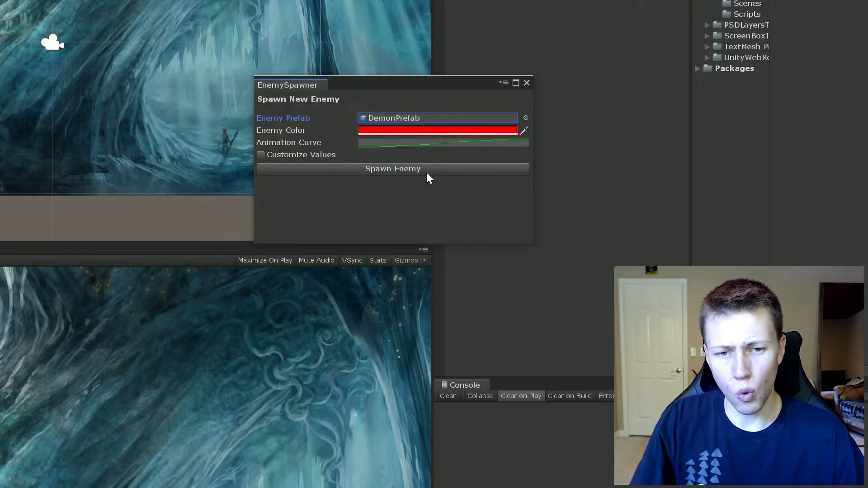
pyautogui.moveTo(465, 171)
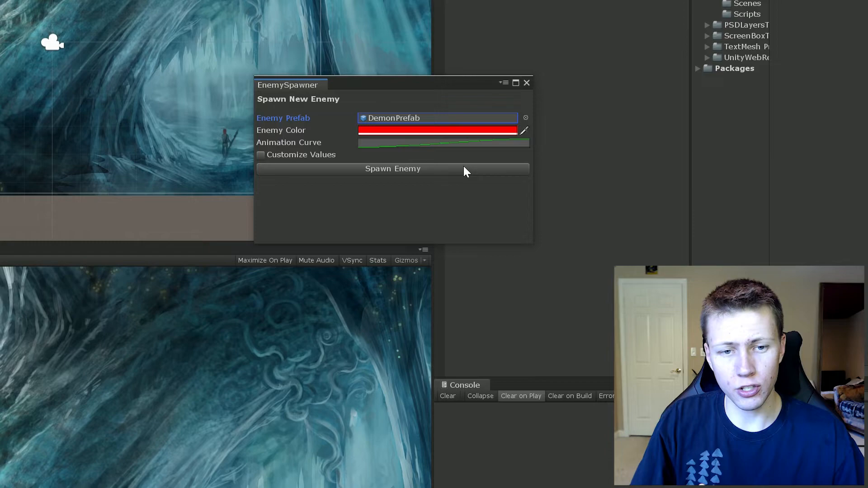
pyautogui.moveTo(395, 172)
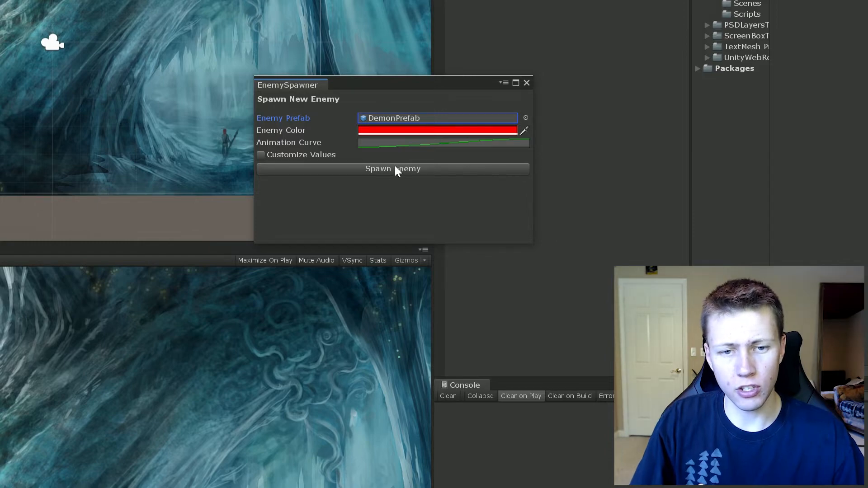
# Spawn two default demons with health 100 and speed 5 from DemonPrefab.
pyautogui.click(392, 169)
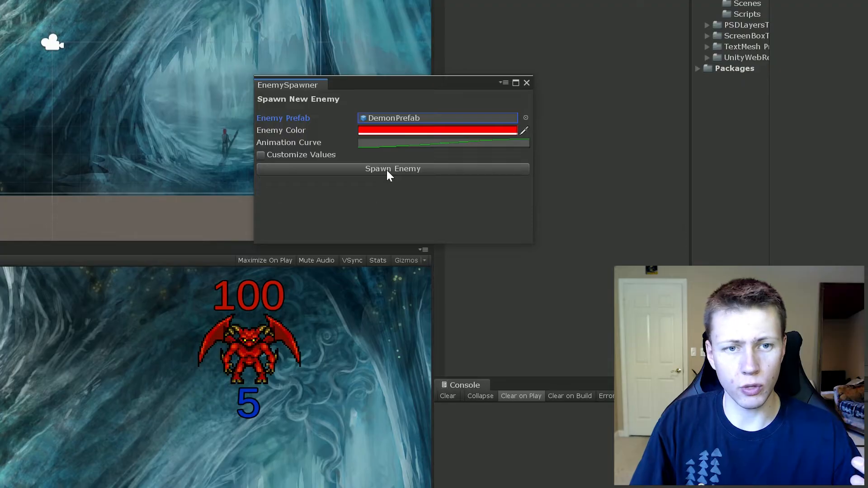
pyautogui.click(392, 169)
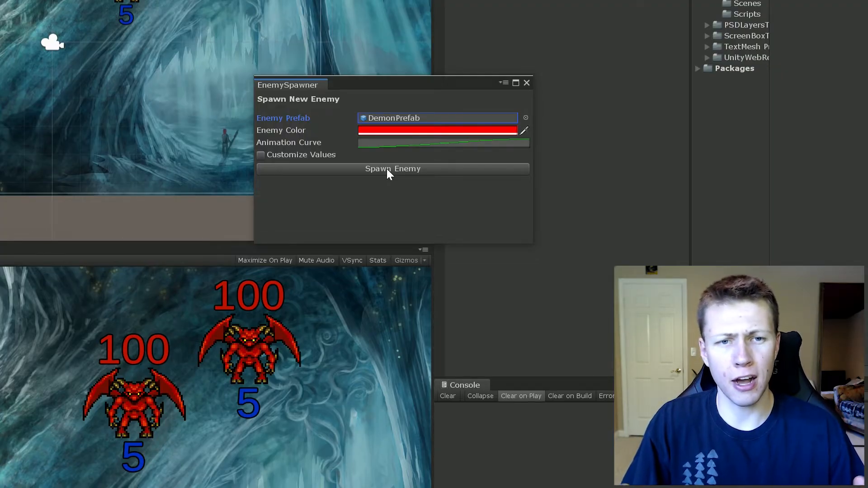
pyautogui.moveTo(324, 220)
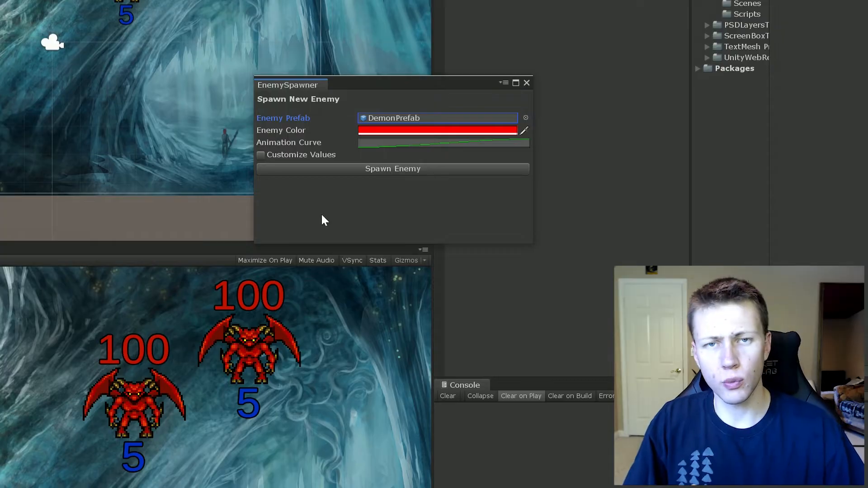
pyautogui.moveTo(295, 177)
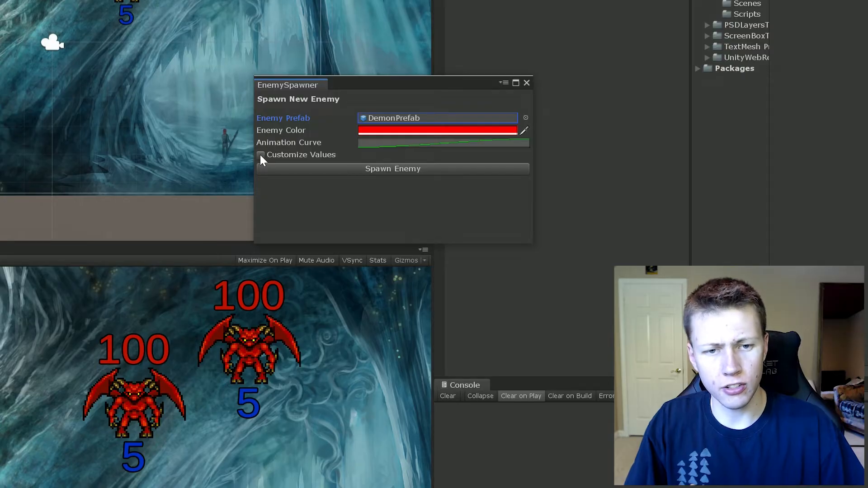
# Spawn a customized demon with Size Scale 2, Base Health 250 and Base Speed 3.
pyautogui.click(261, 154)
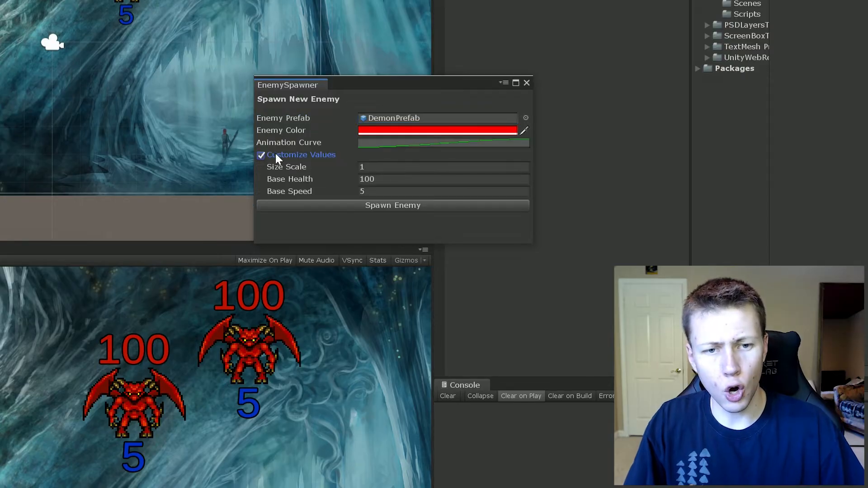
pyautogui.moveTo(323, 179)
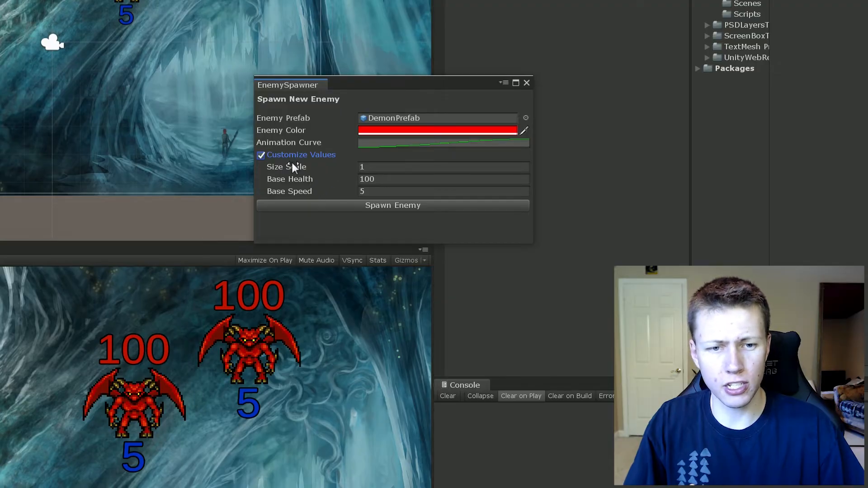
pyautogui.moveTo(313, 169)
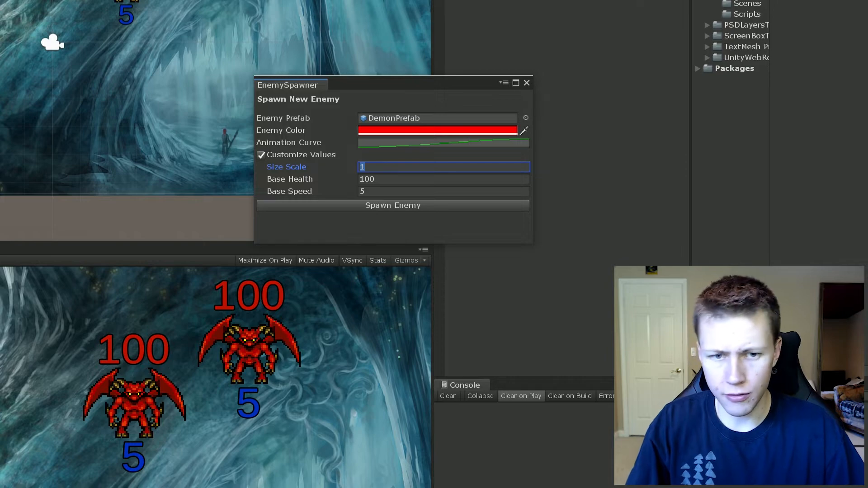
pyautogui.write('2')
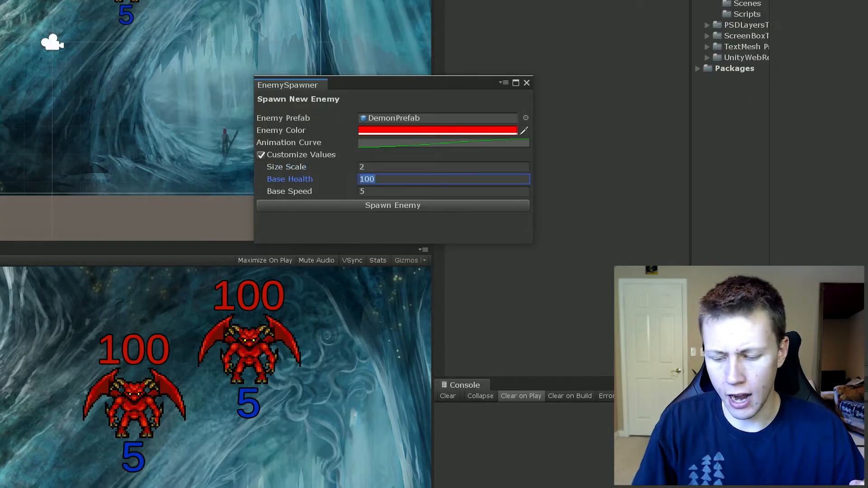
pyautogui.write('250')
pyautogui.click(445, 191)
pyautogui.write('3')
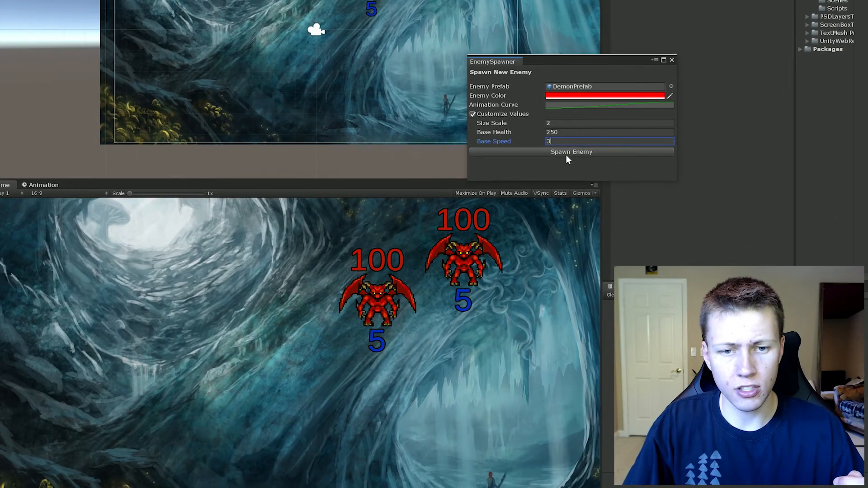
pyautogui.click(570, 152)
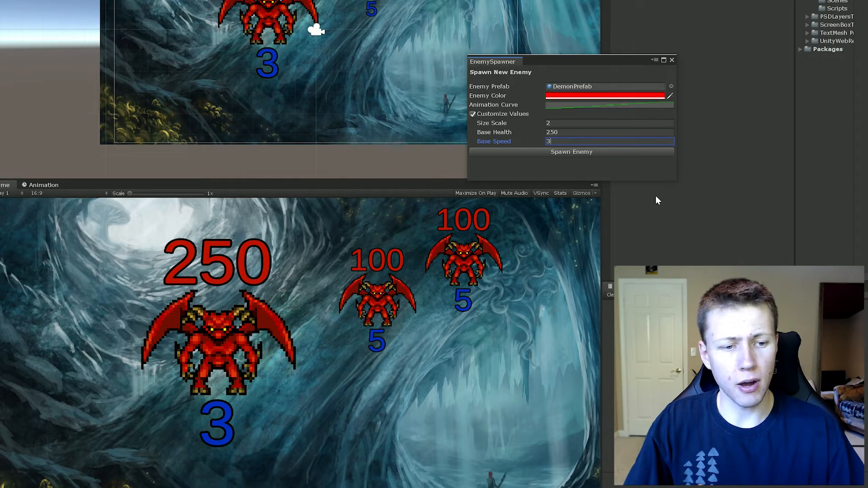
pyautogui.moveTo(535, 117)
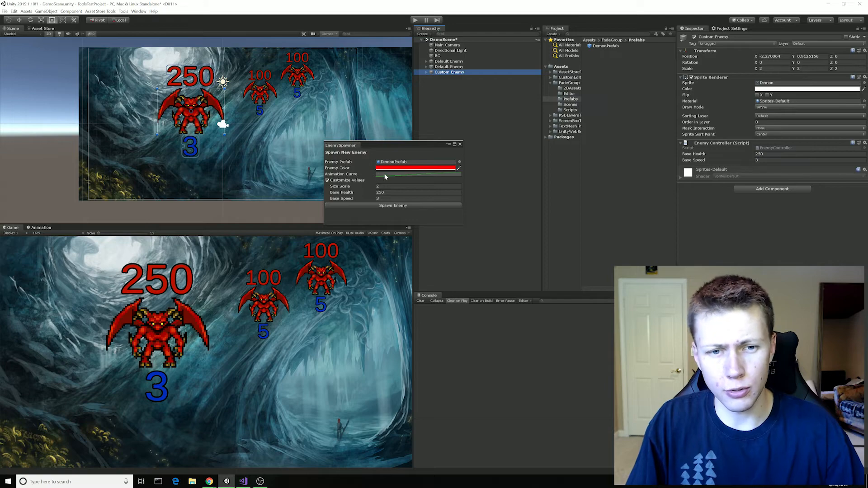
# Set the spawner's Enemy Color to bright green in the colour picker.
pyautogui.click(417, 168)
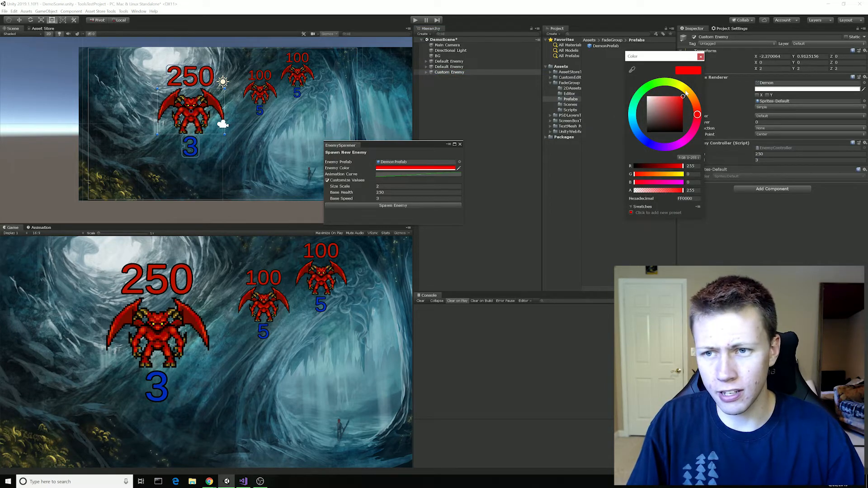
pyautogui.click(637, 93)
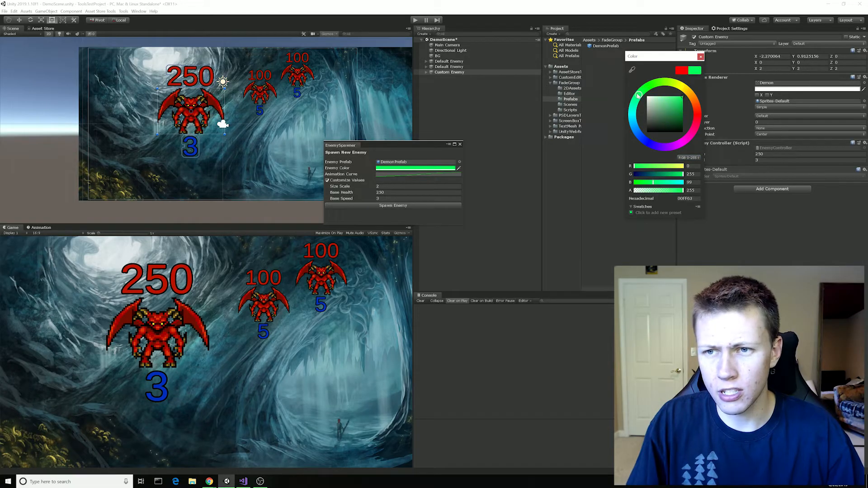
pyautogui.click(702, 56)
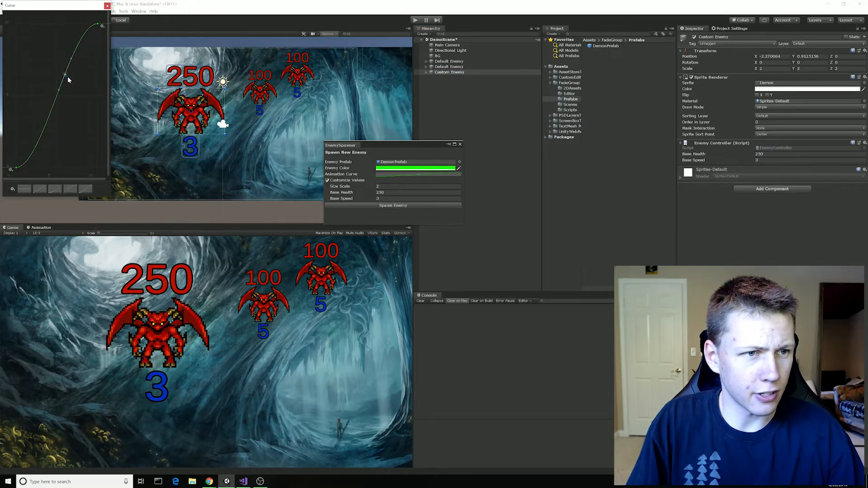
# Reshape the spawner's animation curve to dip before rising.
pyautogui.moveTo(68, 80); pyautogui.dragTo(83, 116)
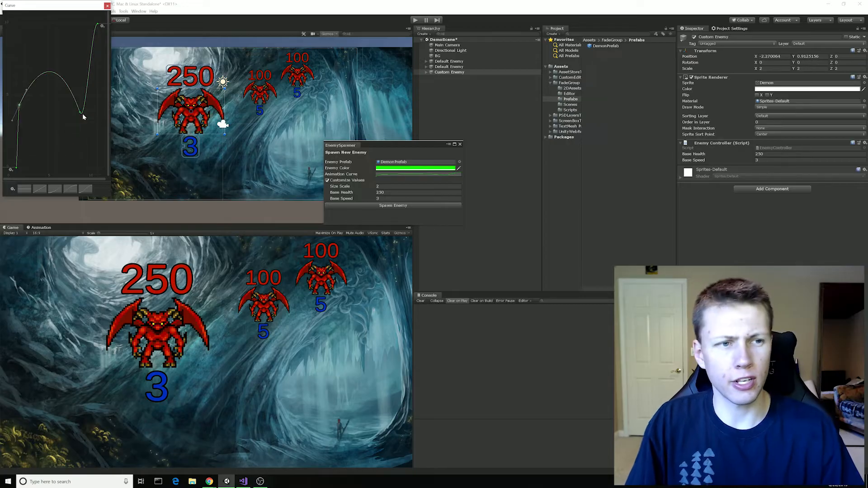
pyautogui.click(108, 5)
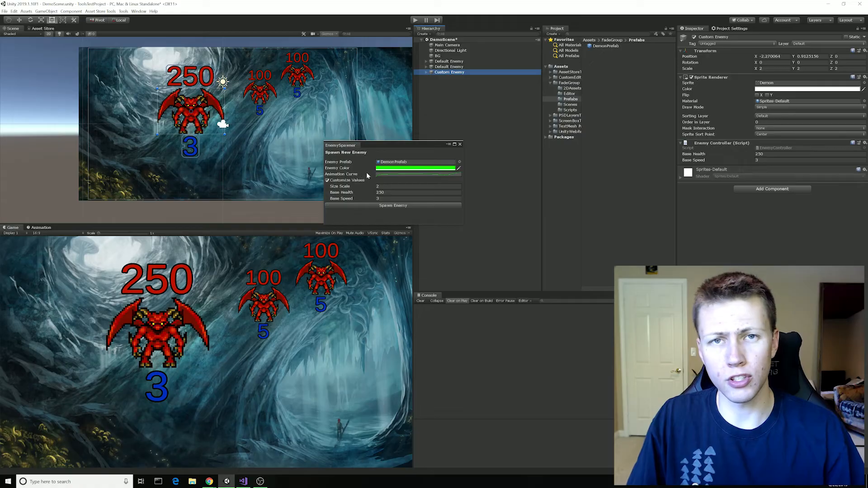
pyautogui.moveTo(373, 215)
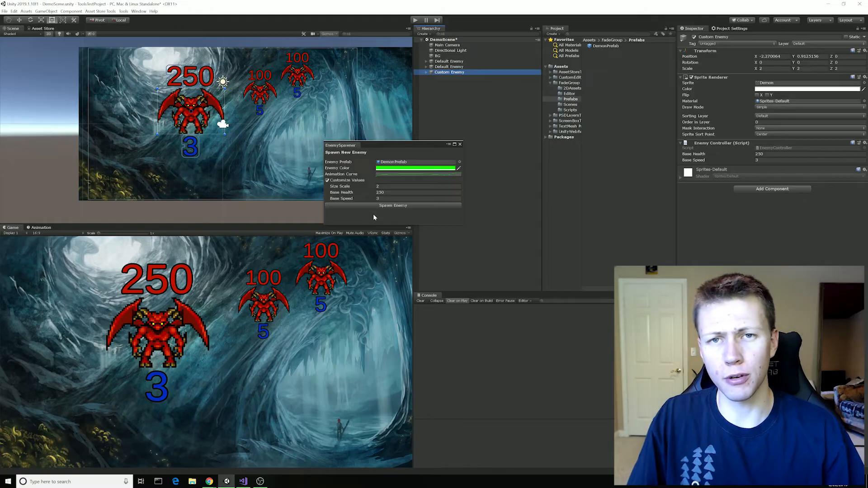
pyautogui.moveTo(356, 191)
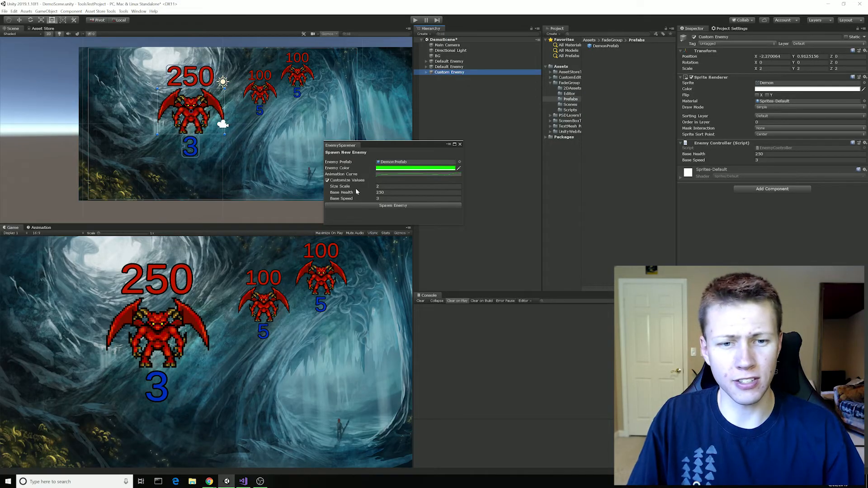
pyautogui.moveTo(370, 209)
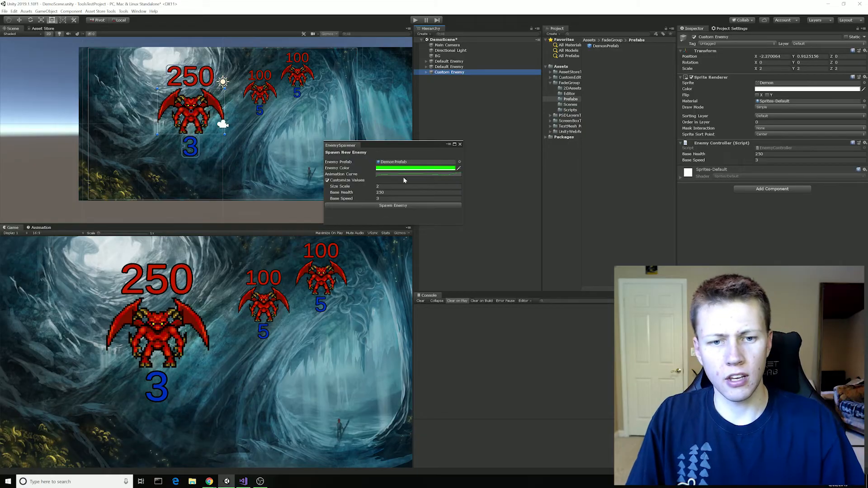
# Clear the Enemy Prefab to None so the prefab warning returns.
pyautogui.click(459, 162)
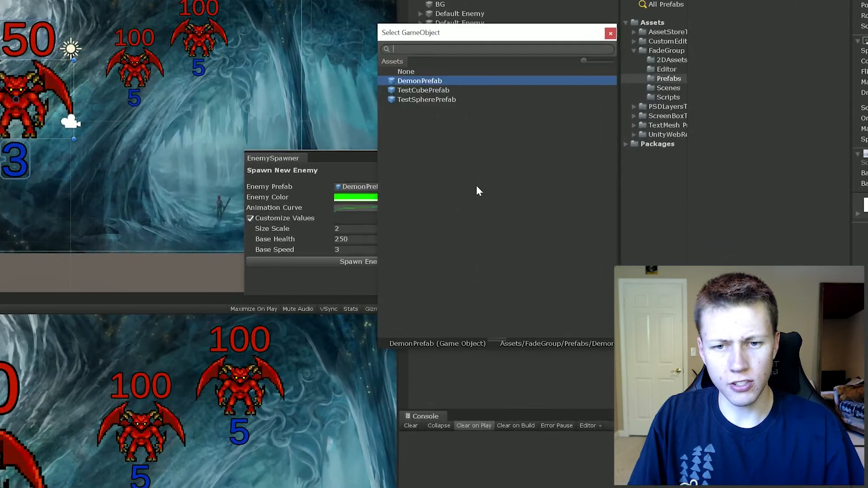
pyautogui.click(406, 70)
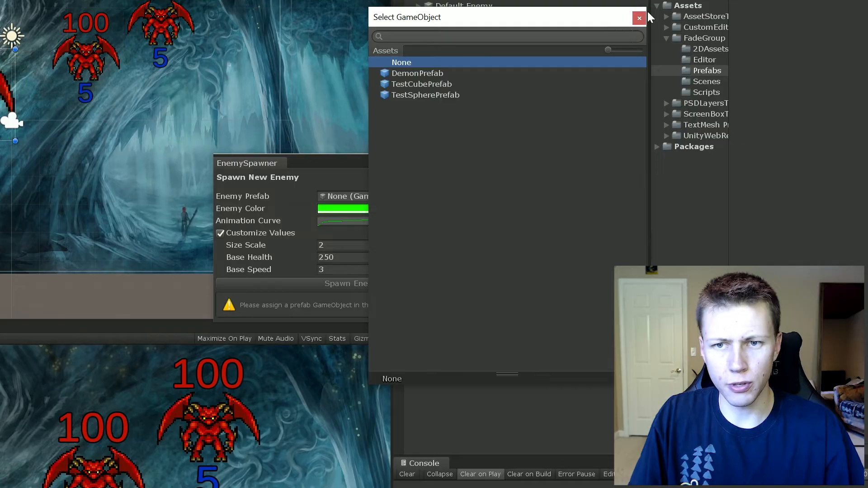
pyautogui.click(640, 17)
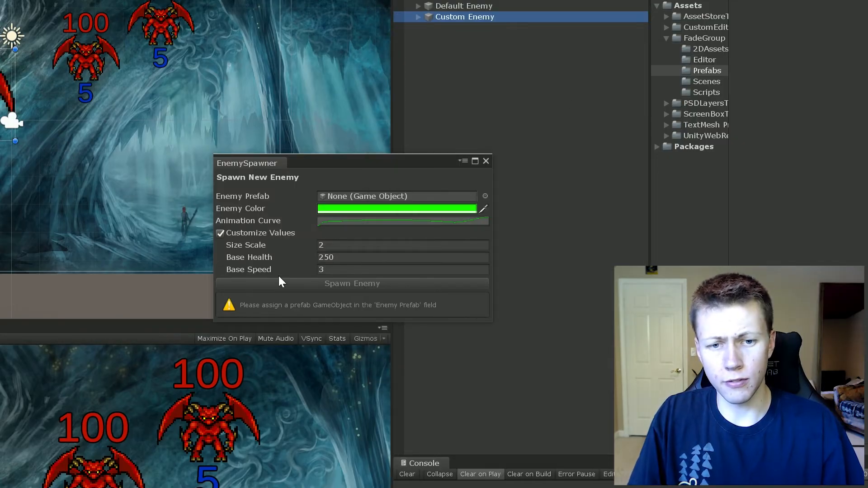
pyautogui.moveTo(459, 325)
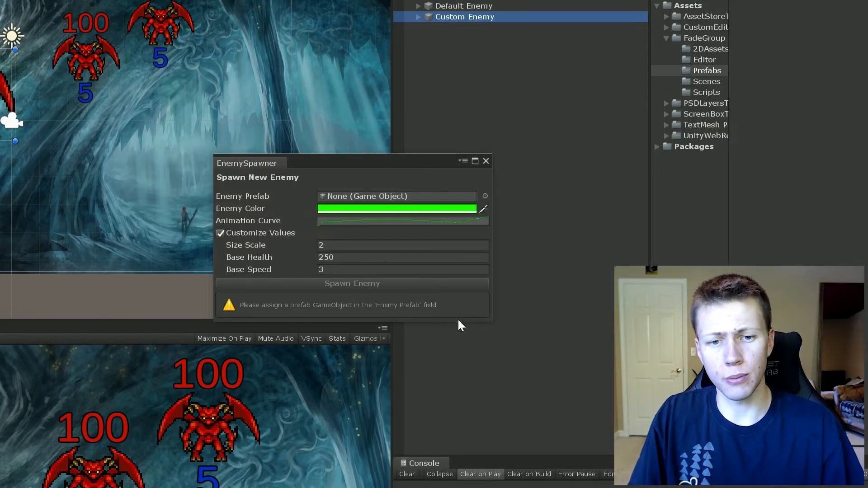
pyautogui.moveTo(287, 311)
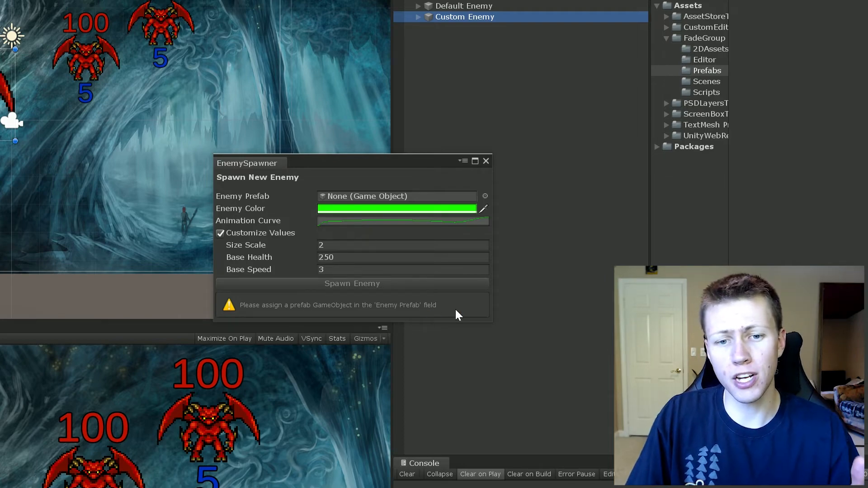
pyautogui.moveTo(467, 309)
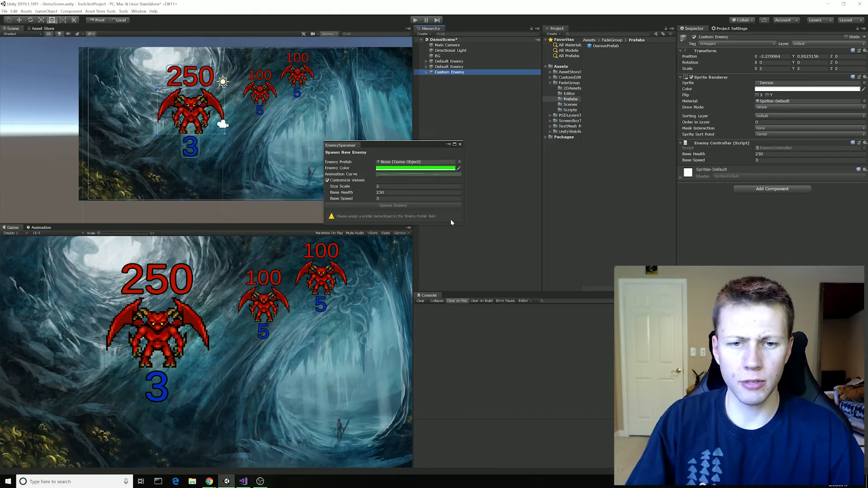
# Reassign DemonPrefab, disable Customize Values and move the new demon away from the large one.
pyautogui.click(605, 46)
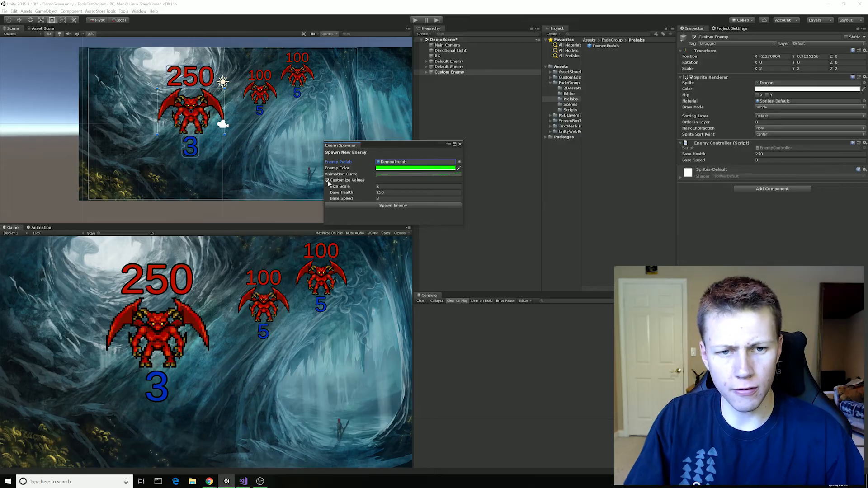
pyautogui.click(327, 180)
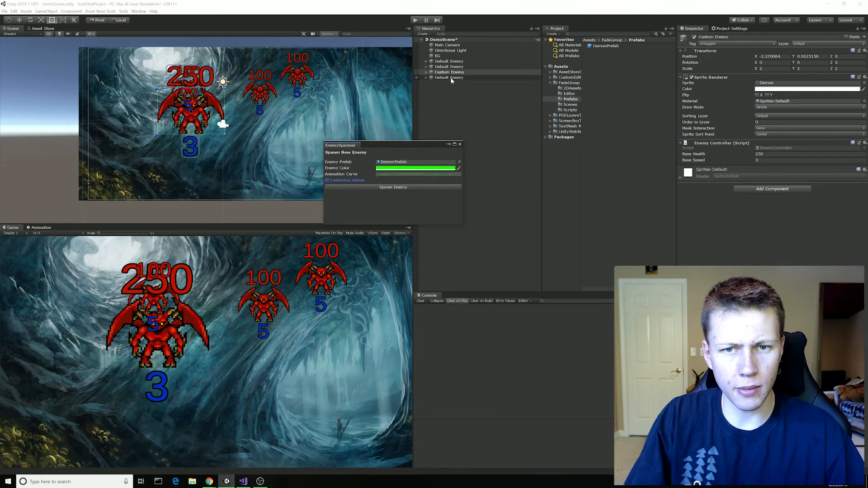
pyautogui.click(449, 78)
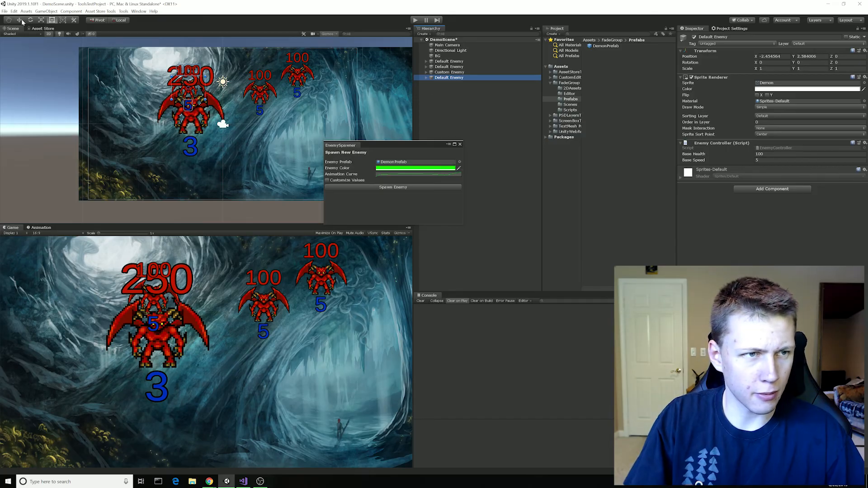
pyautogui.click(394, 187)
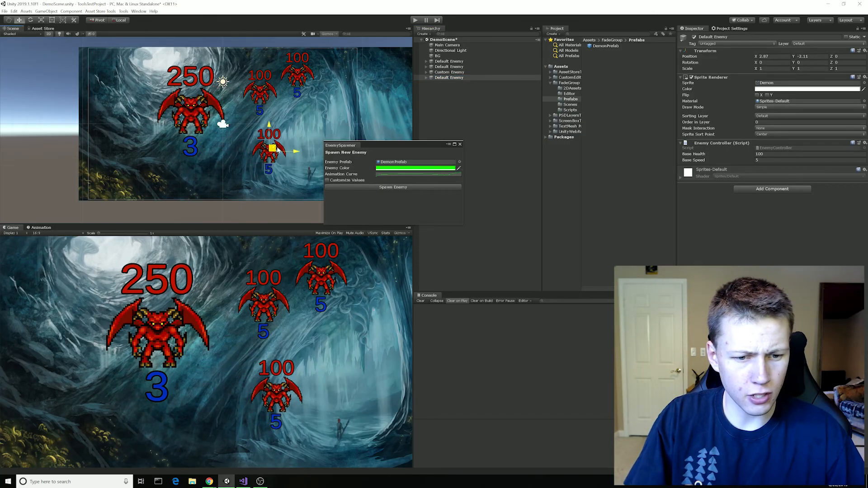
pyautogui.click(393, 187)
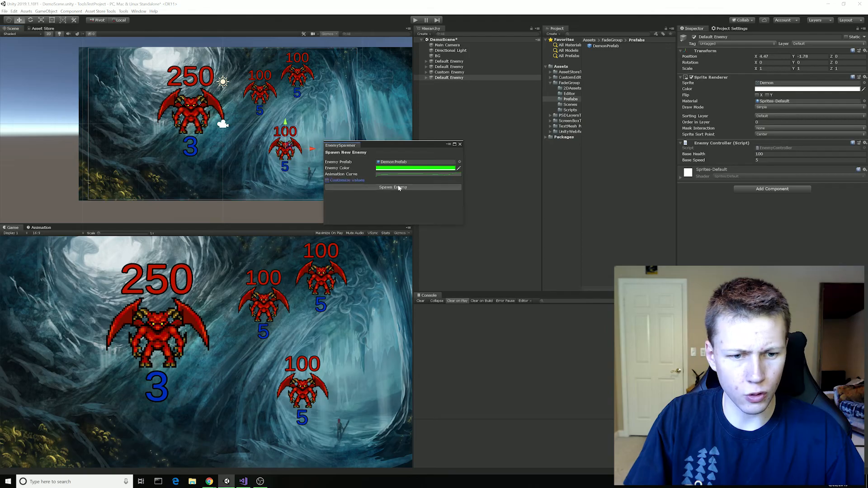
# Spawn many more default health-100, speed-5 demons to crowd the scene.
pyautogui.click(392, 187)
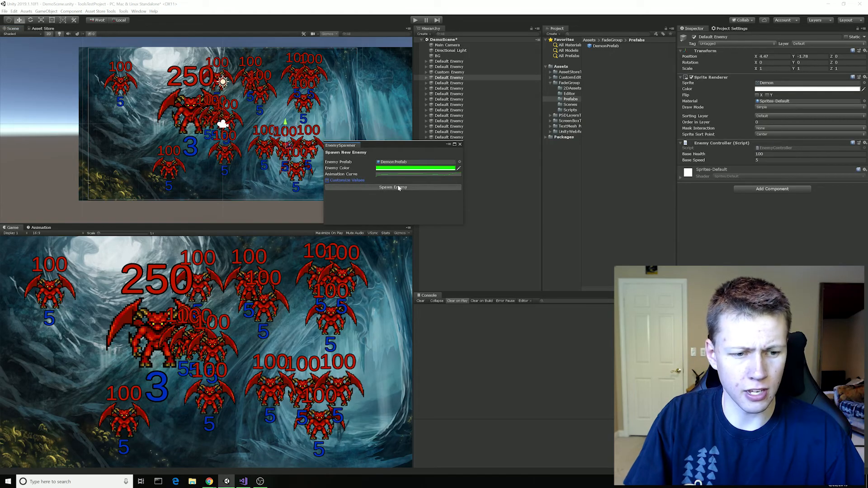
pyautogui.click(394, 187)
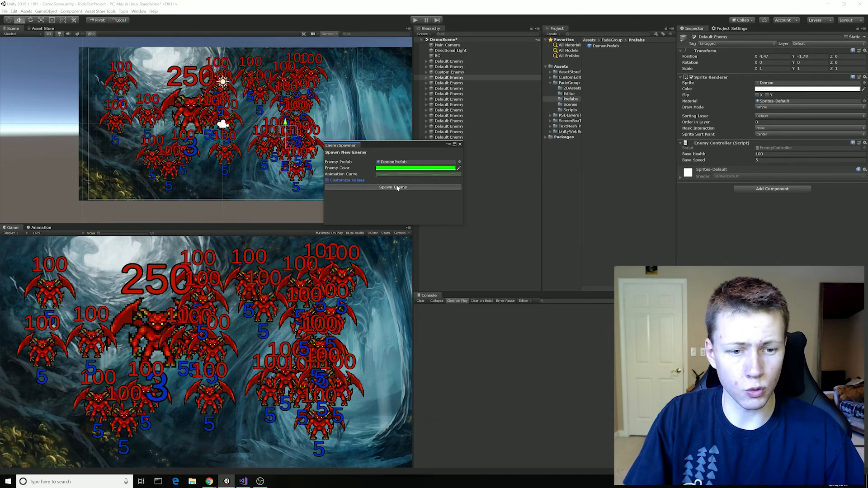
pyautogui.click(394, 187)
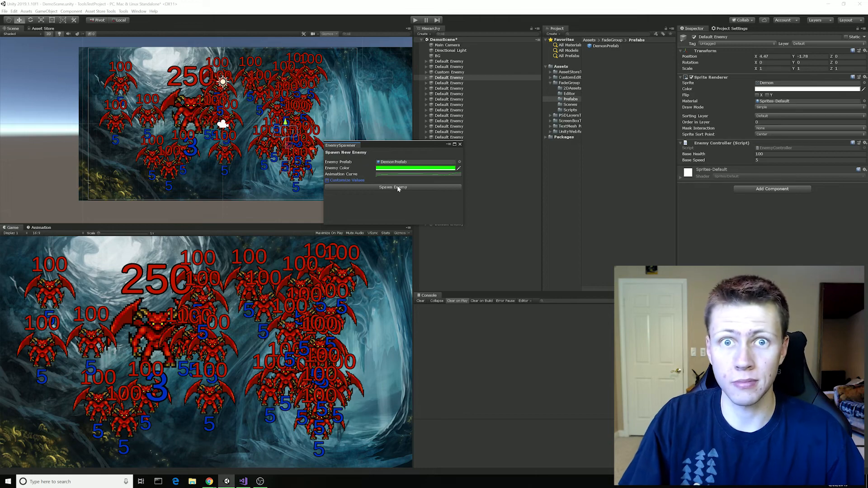